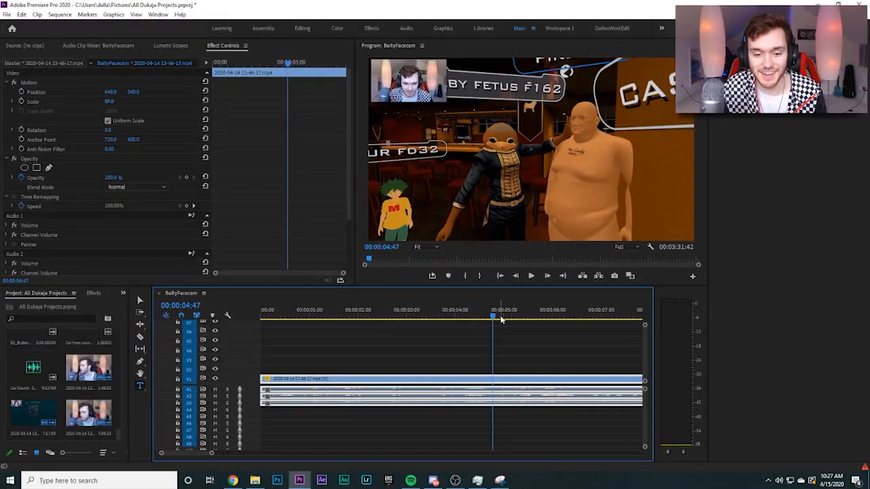
Select the HE'S caption clip to bring up its text styling settings.
{"action": "left_click", "coordinate": [492, 313]}
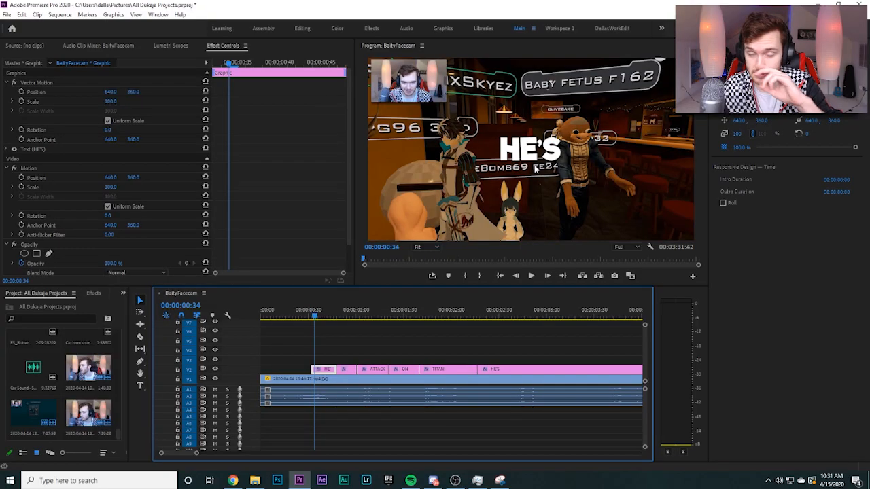
{"action": "mouse_move", "coordinate": [264, 91]}
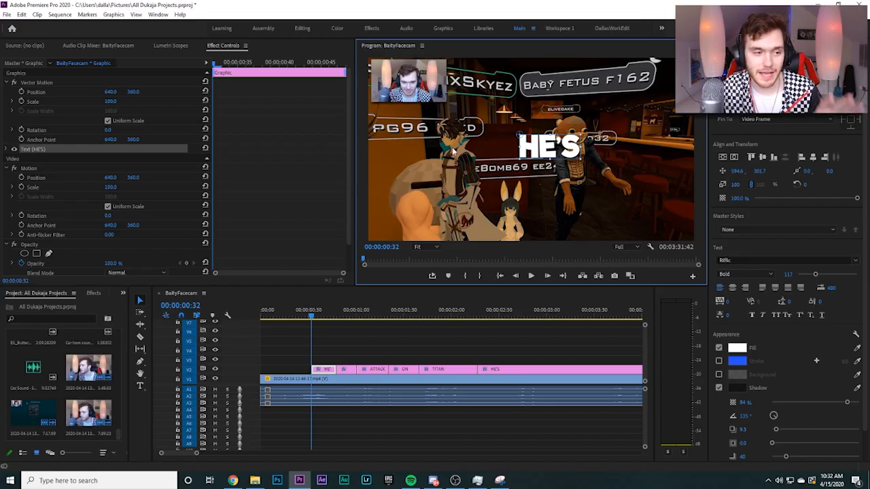
{"action": "mouse_move", "coordinate": [278, 122]}
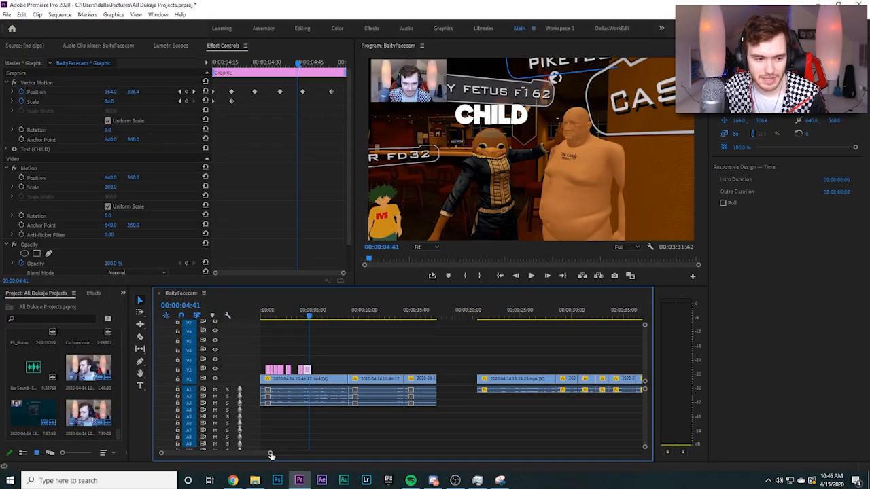
Zoom the timeline and move the playhead to about 6 seconds, onto the facecam shot.
{"action": "left_click_drag", "start_coordinate": [270, 454], "coordinate": [247, 454]}
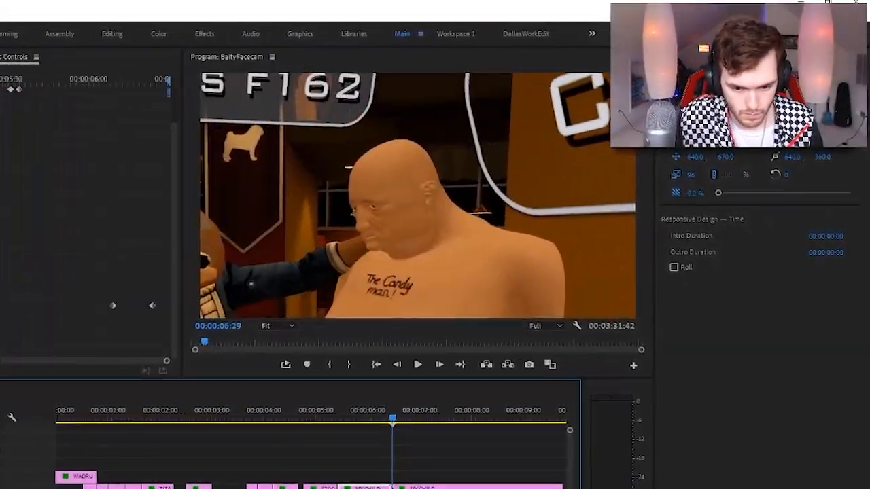
{"action": "left_click", "coordinate": [418, 365]}
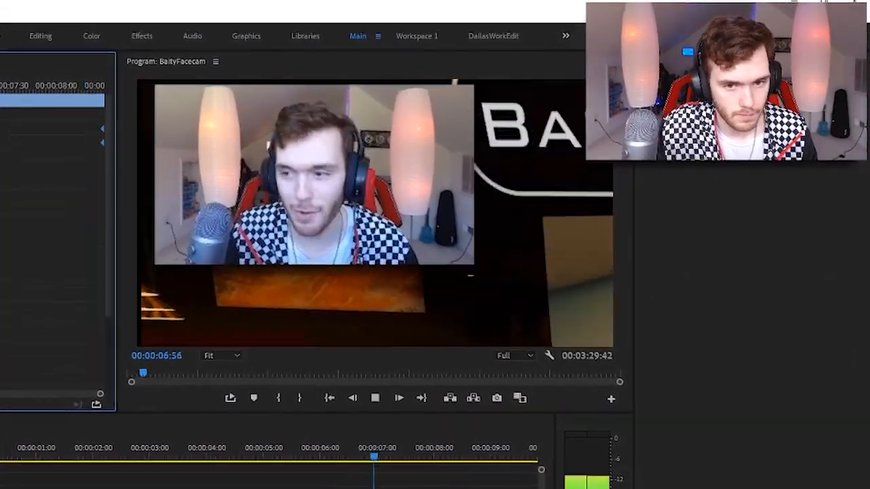